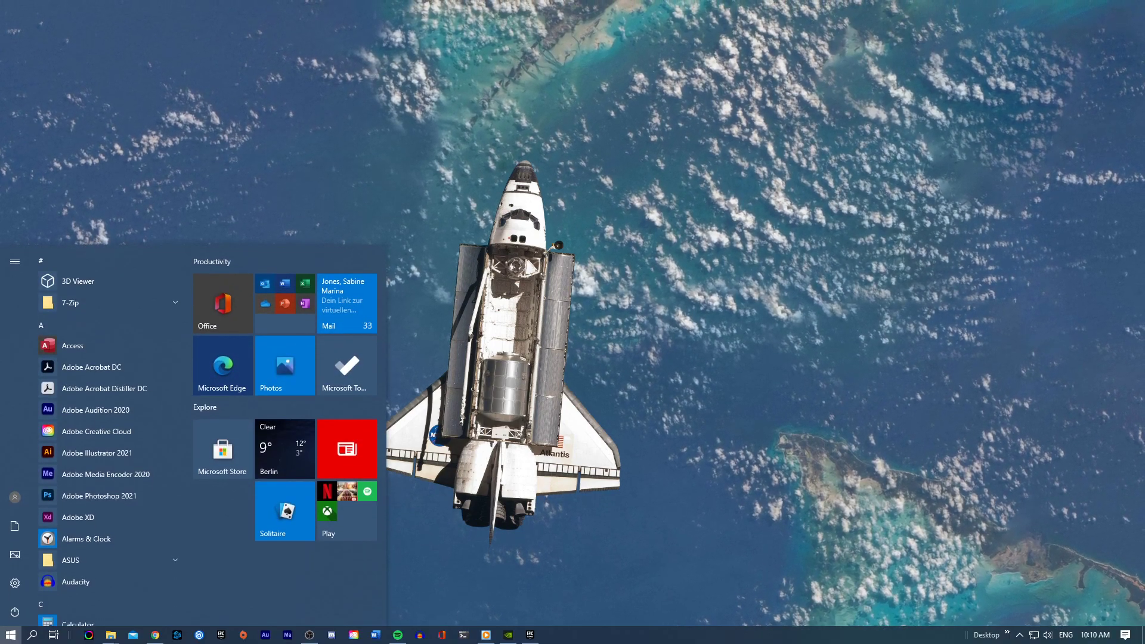
Search 'firewall' and reach Windows Security's Firewall & network protection page
{"action": "type", "text": "firewall"}
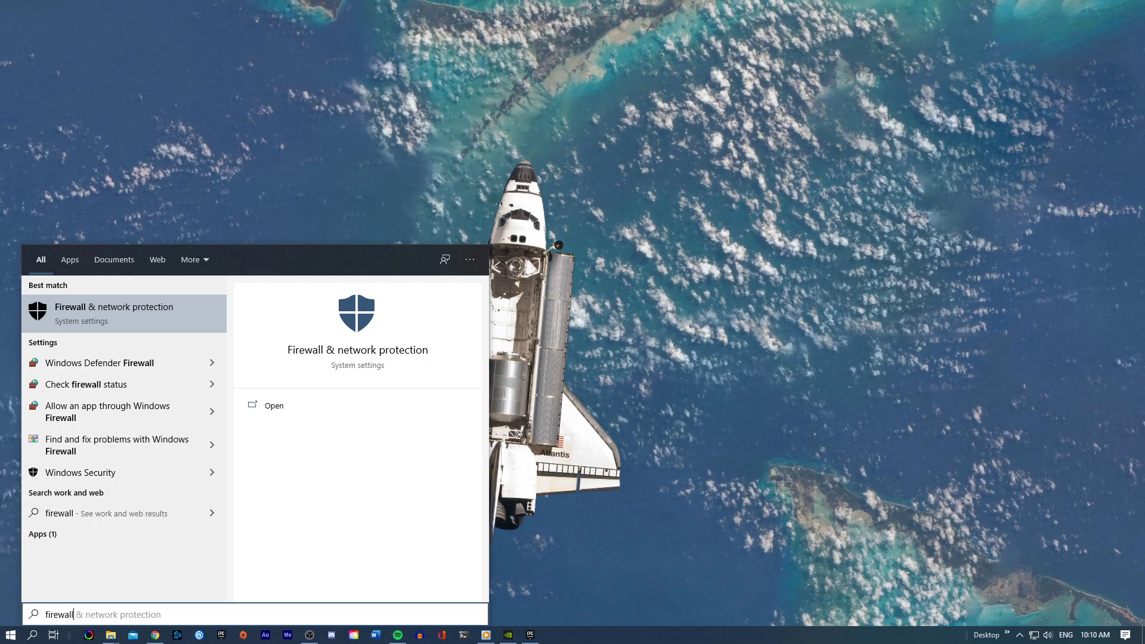
{"action": "left_click", "coordinate": [274, 405]}
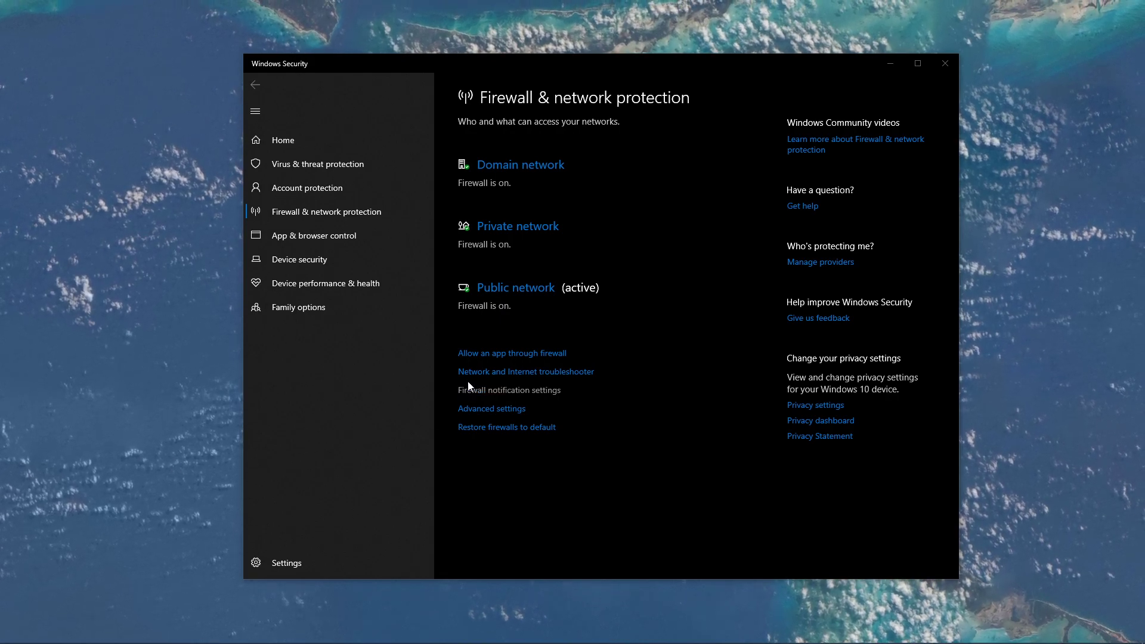
{"action": "mouse_move", "coordinate": [945, 63]}
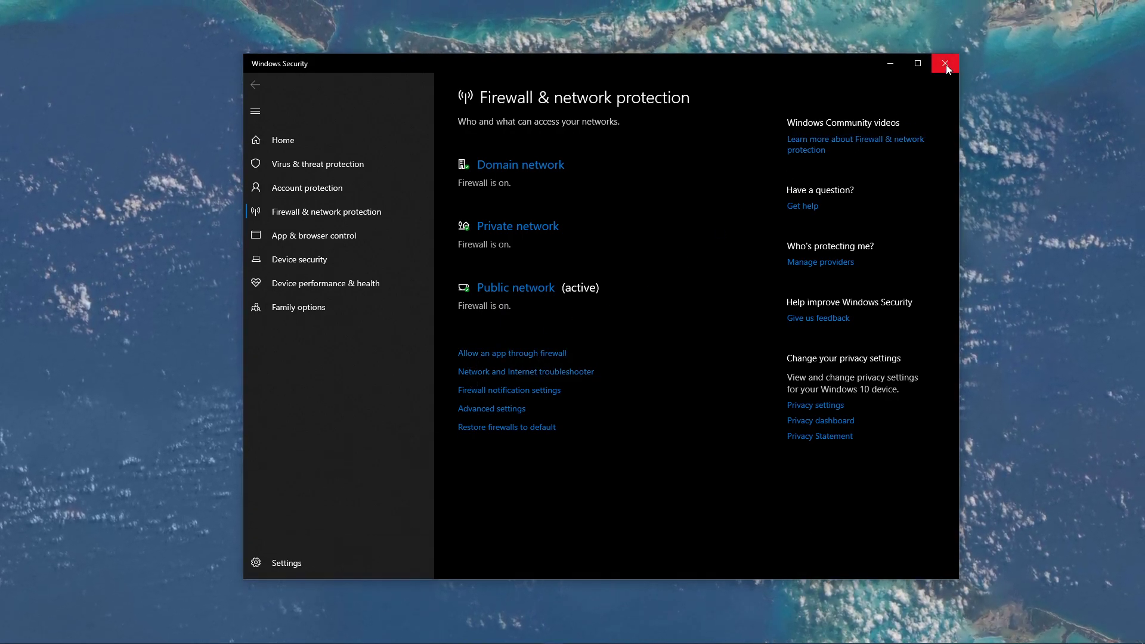
Begin allowing another app and browse C:\Program Files\rocketleague\Binaries for the executable
{"action": "left_click", "coordinate": [512, 353]}
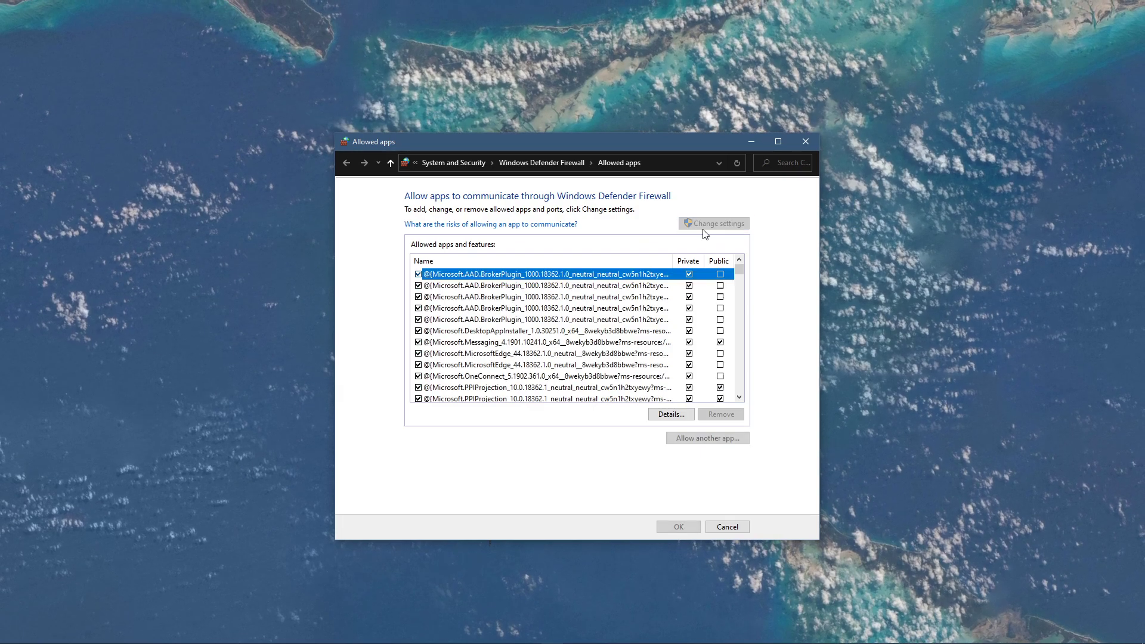
{"action": "left_click", "coordinate": [707, 438]}
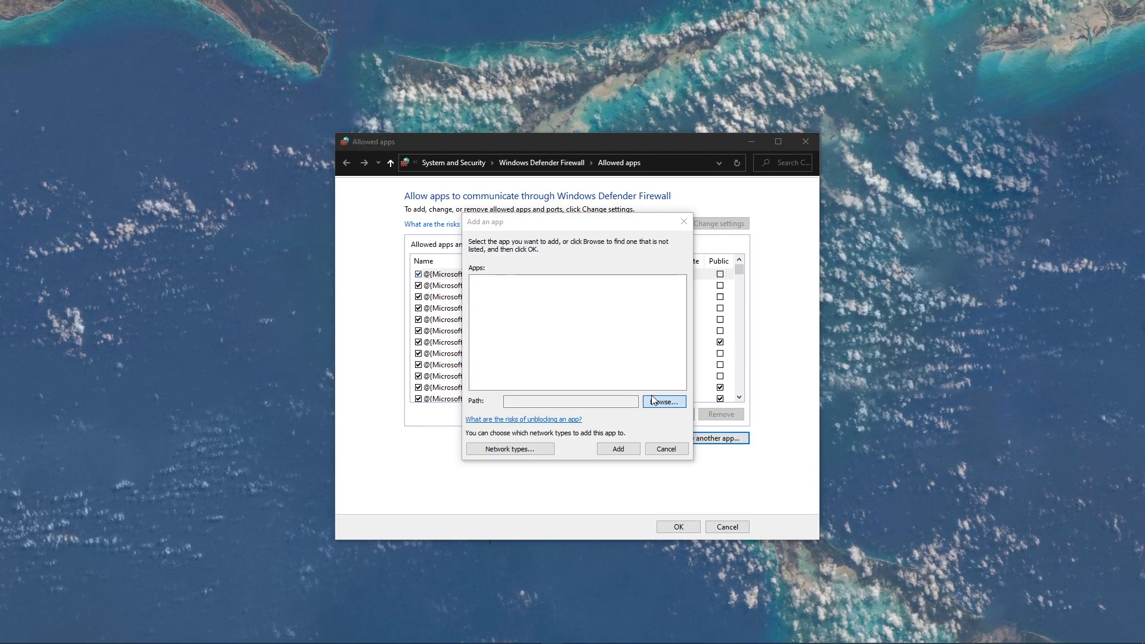
{"action": "left_click", "coordinate": [664, 401]}
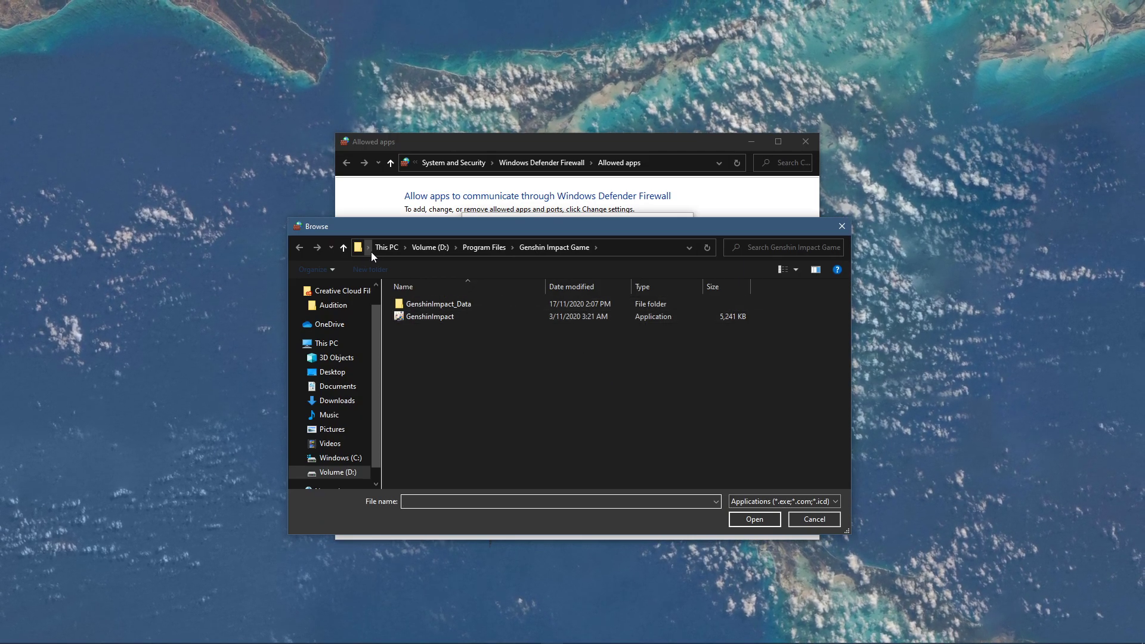
{"action": "left_click", "coordinate": [337, 458]}
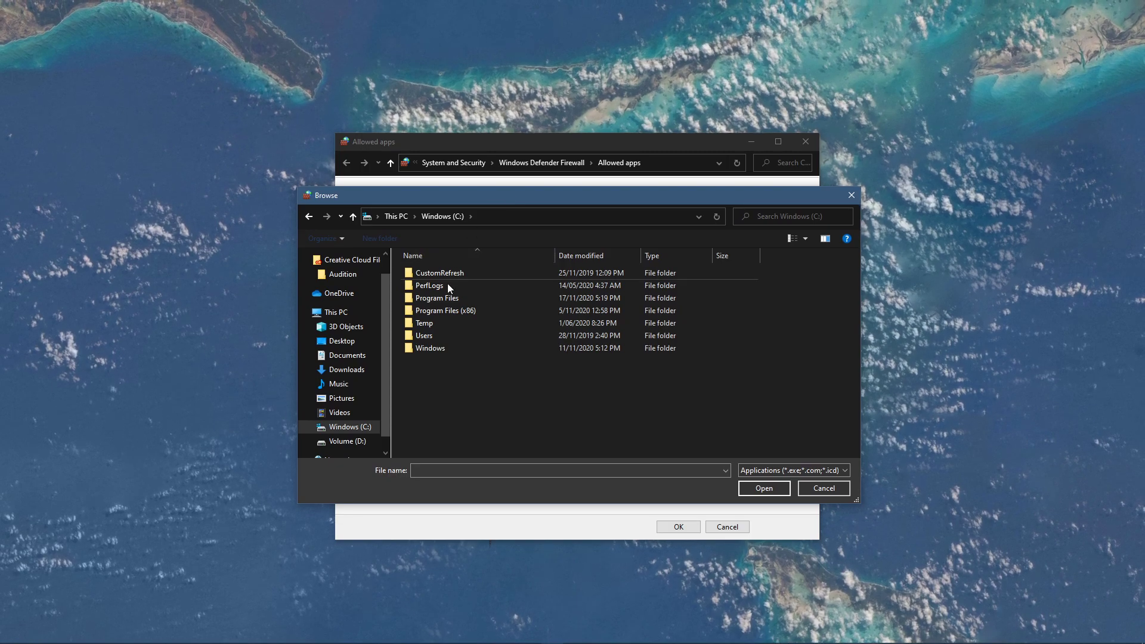
{"action": "double_click", "coordinate": [436, 297]}
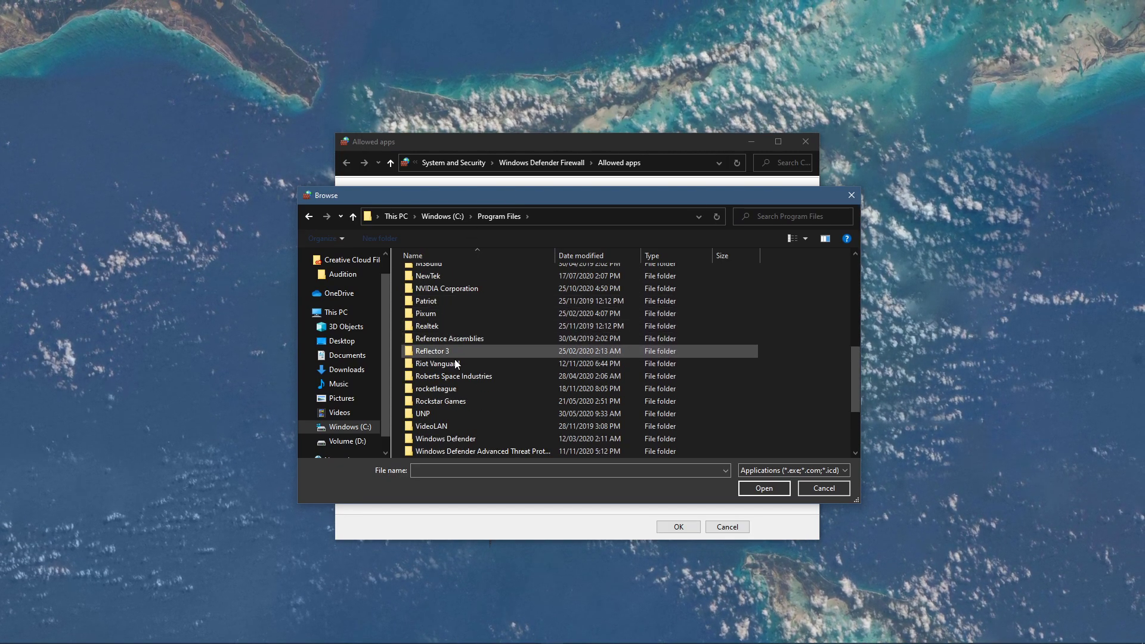
{"action": "double_click", "coordinate": [437, 389]}
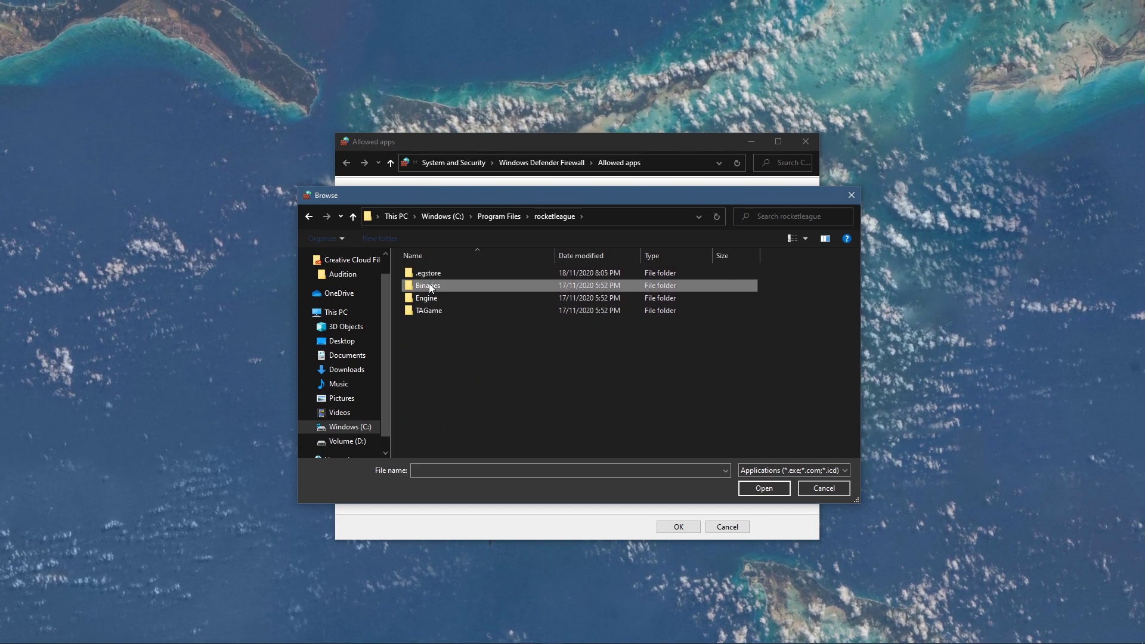
{"action": "double_click", "coordinate": [427, 285]}
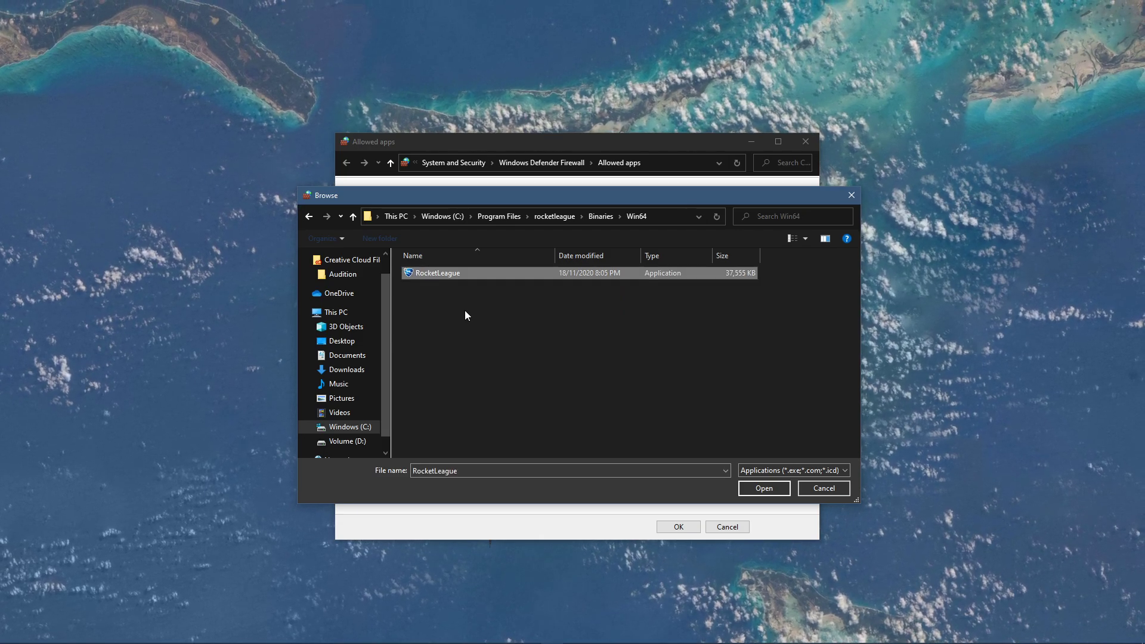
Add RocketLeague.exe to the Windows Defender Firewall allowed apps list
{"action": "left_click", "coordinate": [763, 488]}
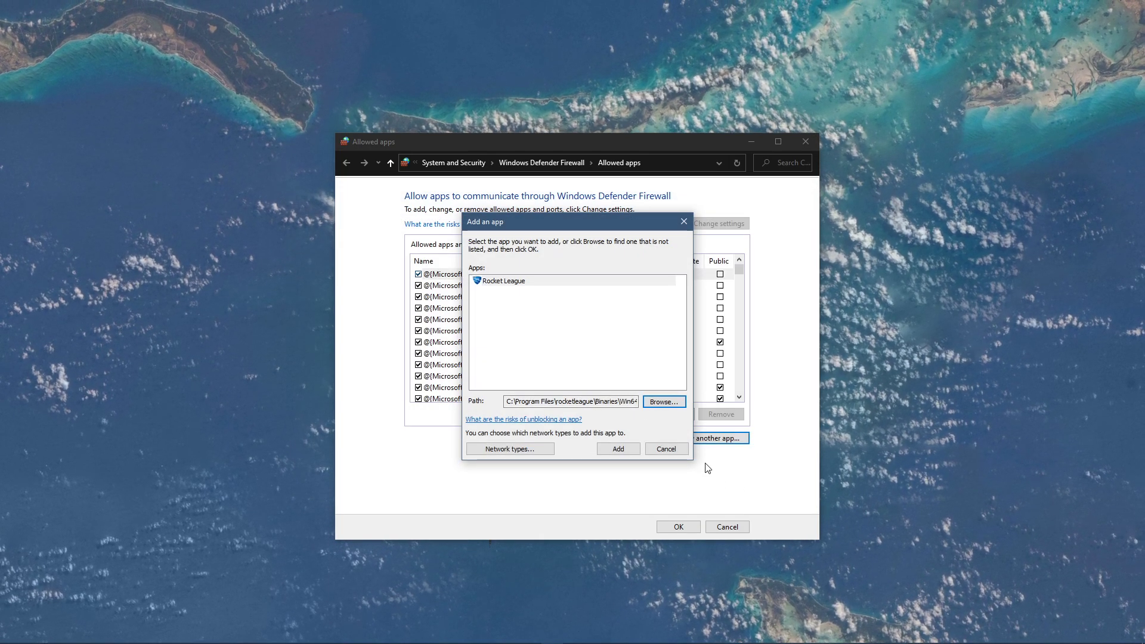
{"action": "left_click", "coordinate": [617, 449]}
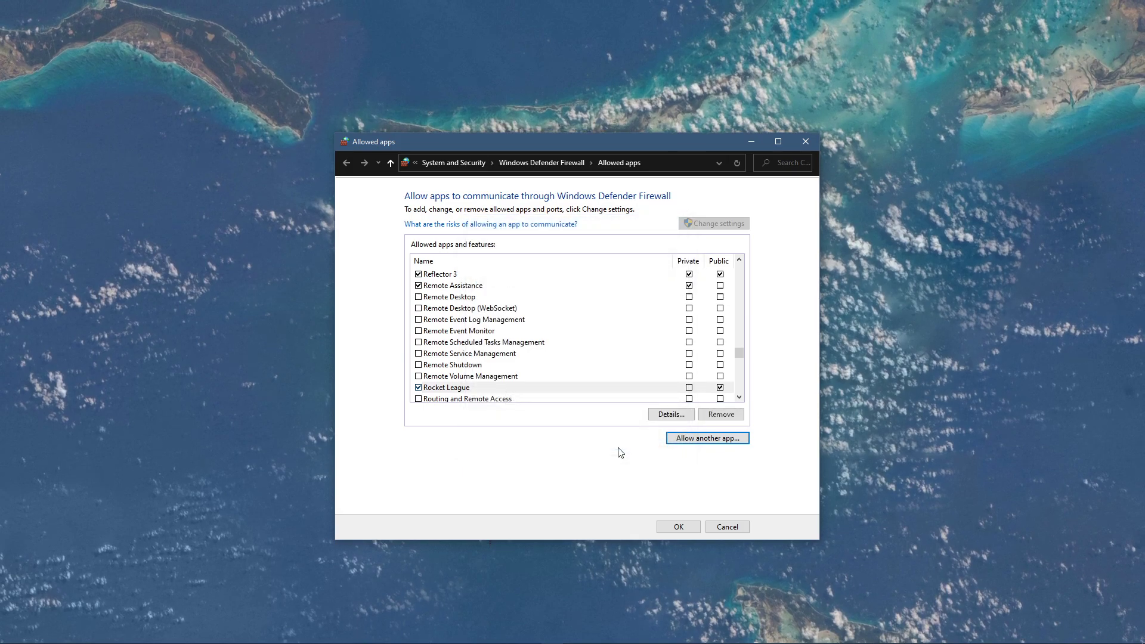
{"action": "left_click", "coordinate": [443, 386]}
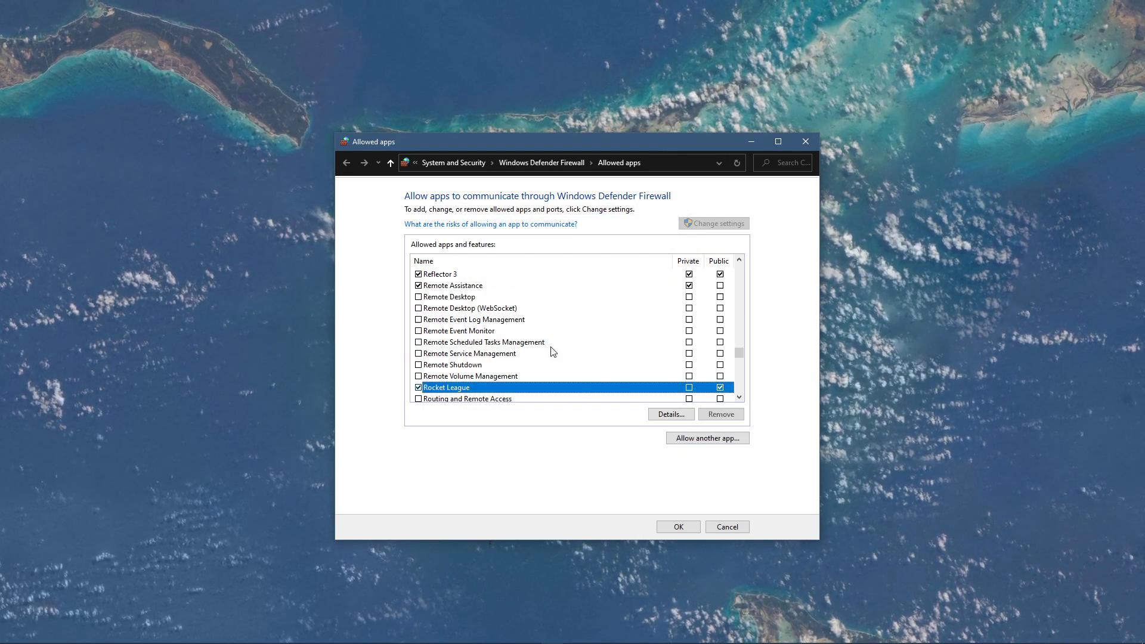
{"action": "scroll", "scroll_direction": "down", "scroll_amount": 3}
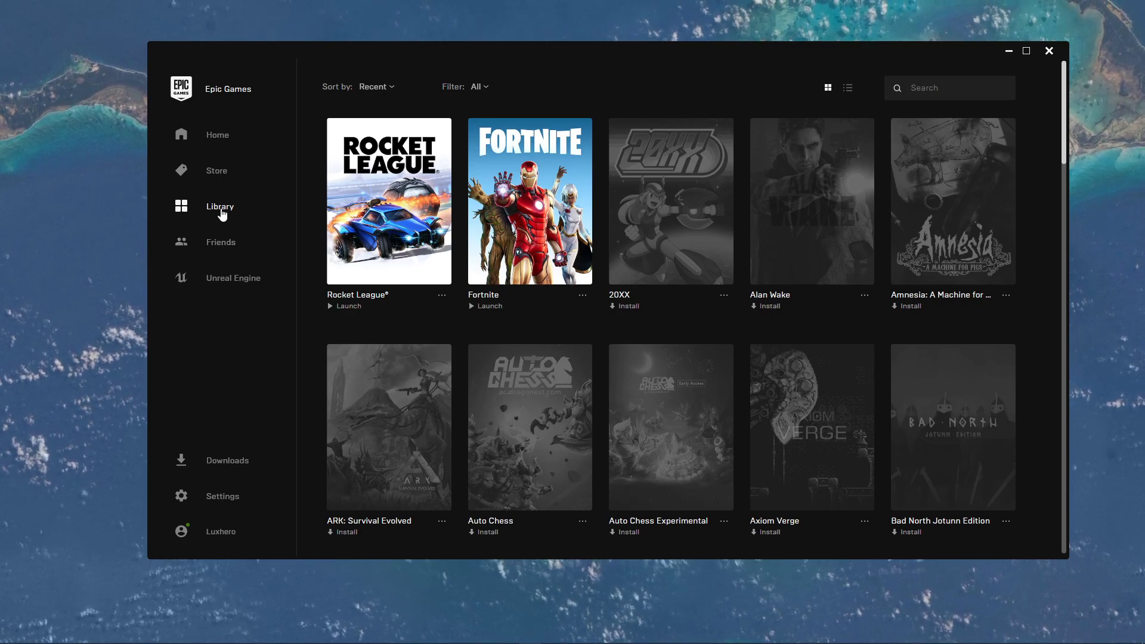
Bring up Rocket League's options menu (Verify, Uninstall) in the Epic Games library
{"action": "left_click", "coordinate": [440, 295]}
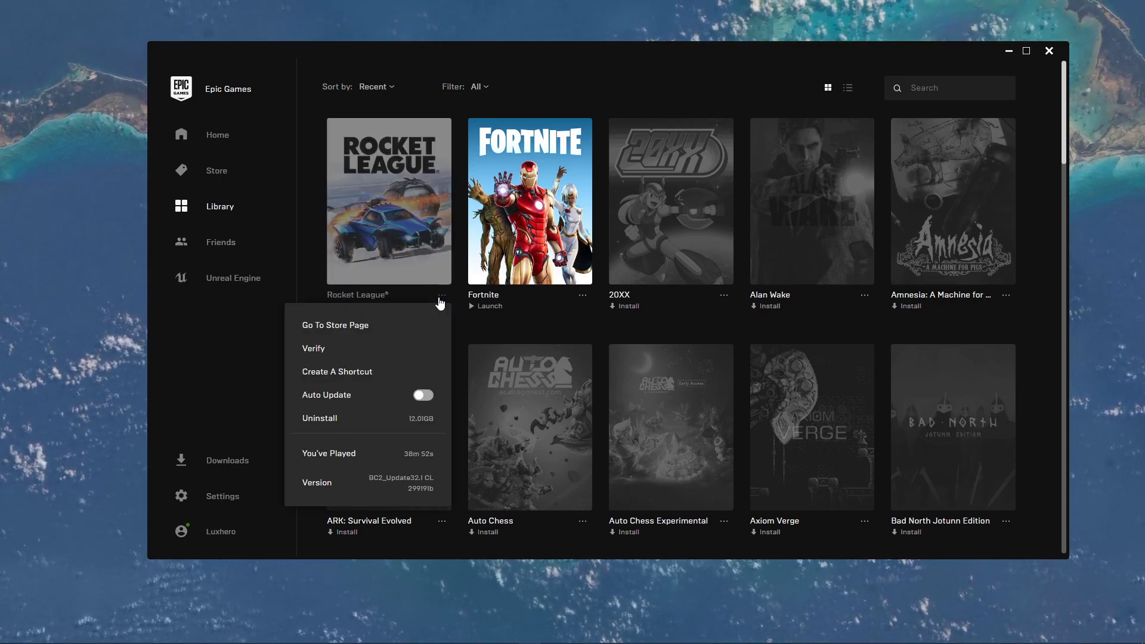
{"action": "mouse_move", "coordinate": [314, 348]}
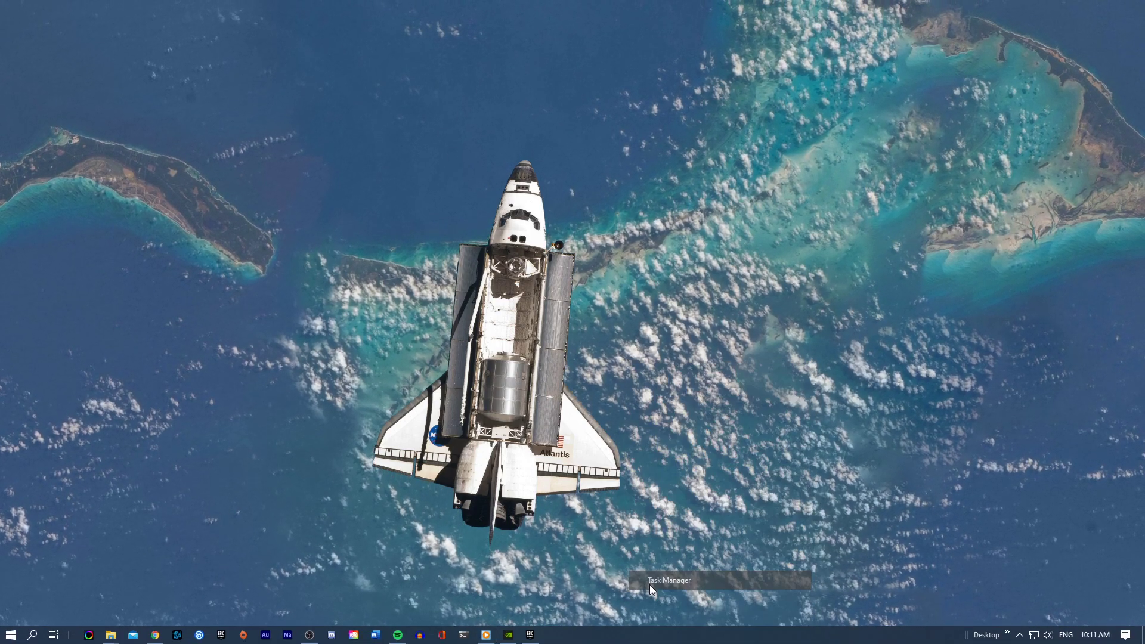
In Task Manager sort processes by CPU and review actions for NVIDIA GeForce Experience and others
{"action": "left_click", "coordinate": [668, 580]}
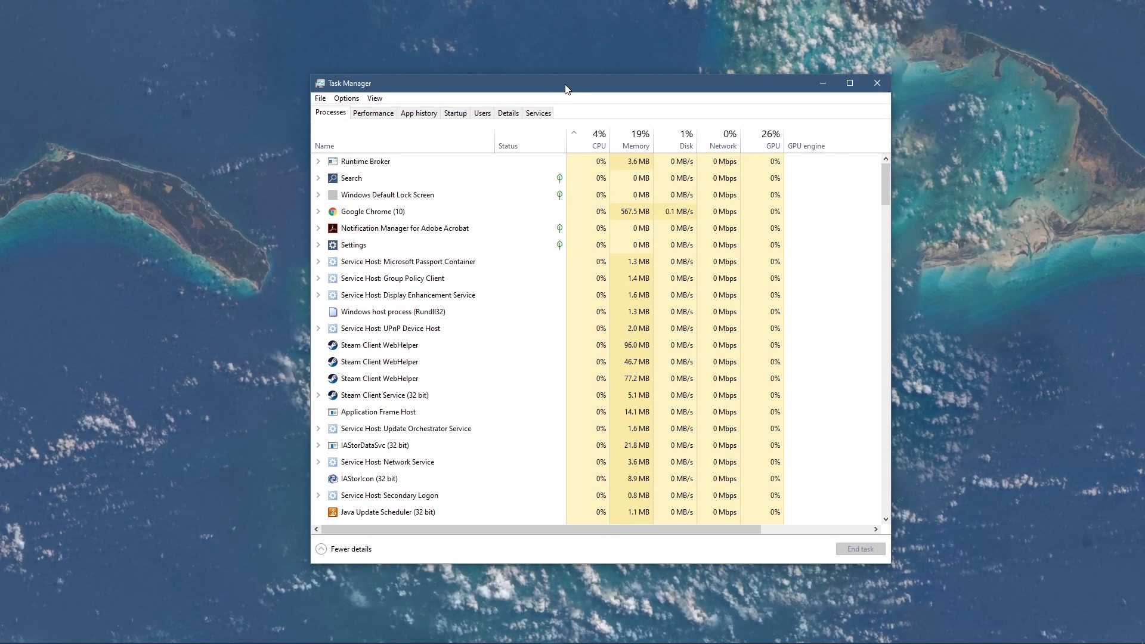
{"action": "left_click", "coordinate": [372, 212]}
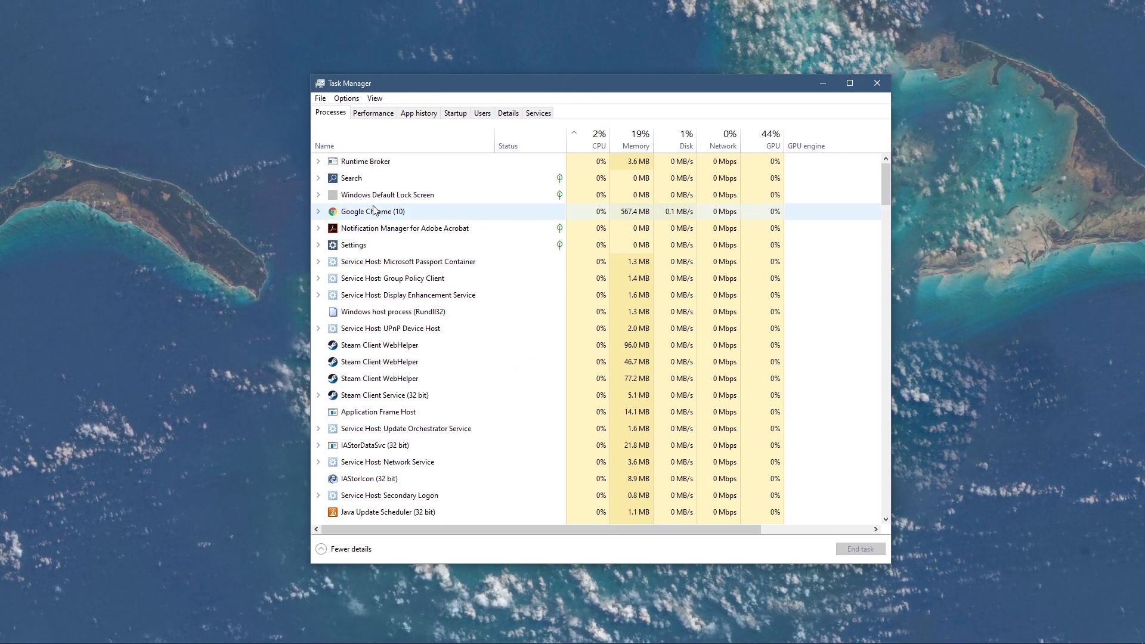
{"action": "left_click", "coordinate": [597, 138]}
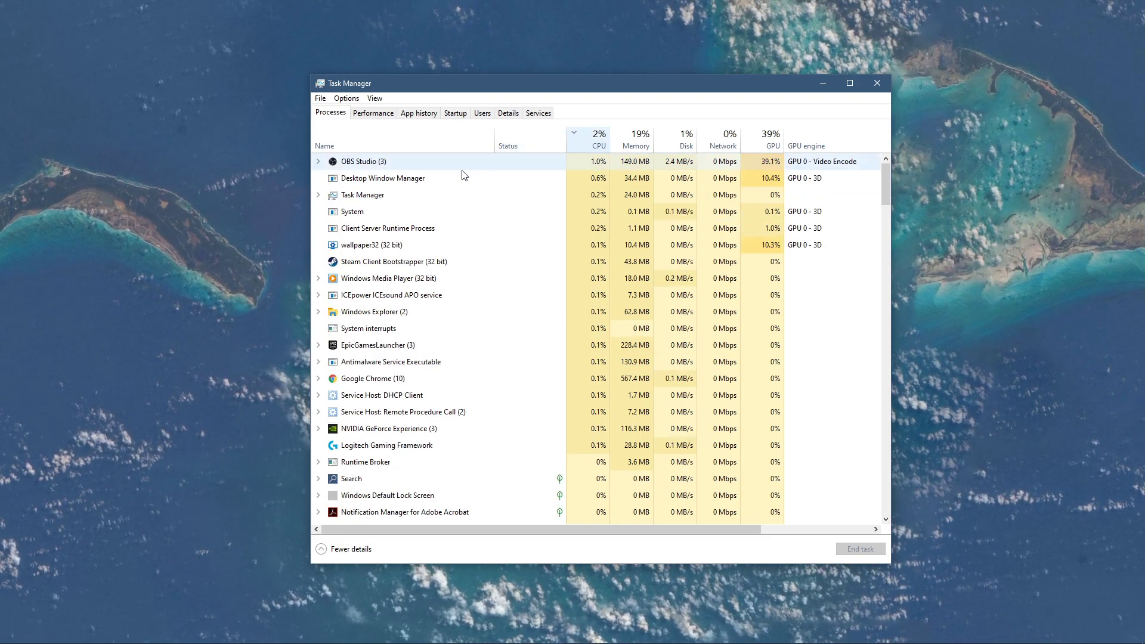
{"action": "right_click", "coordinate": [380, 245]}
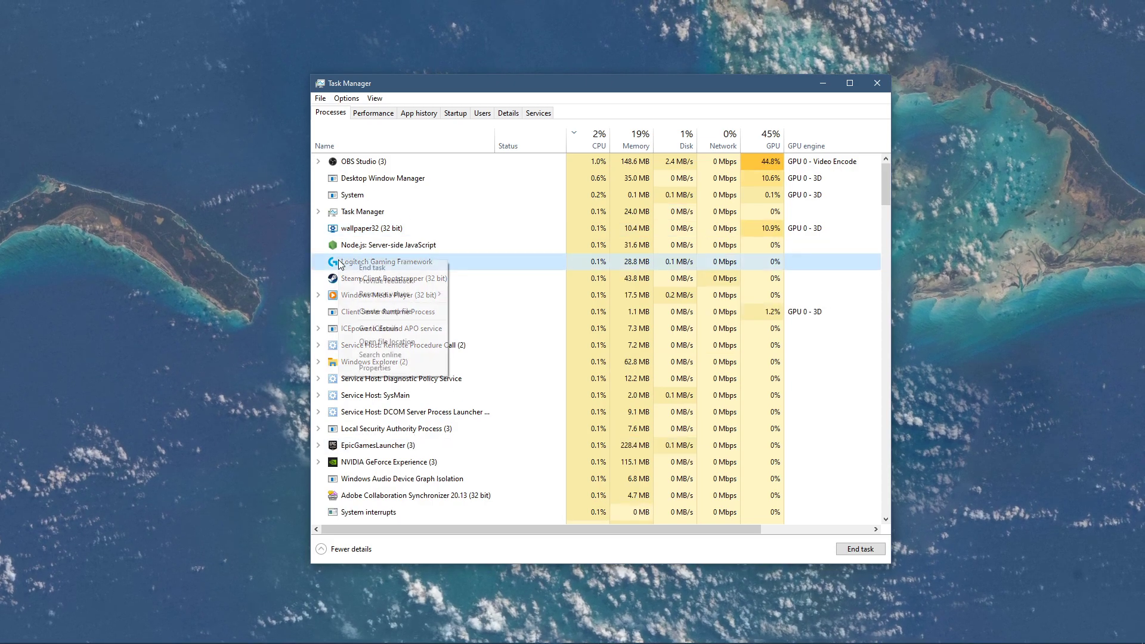
{"action": "right_click", "coordinate": [357, 311]}
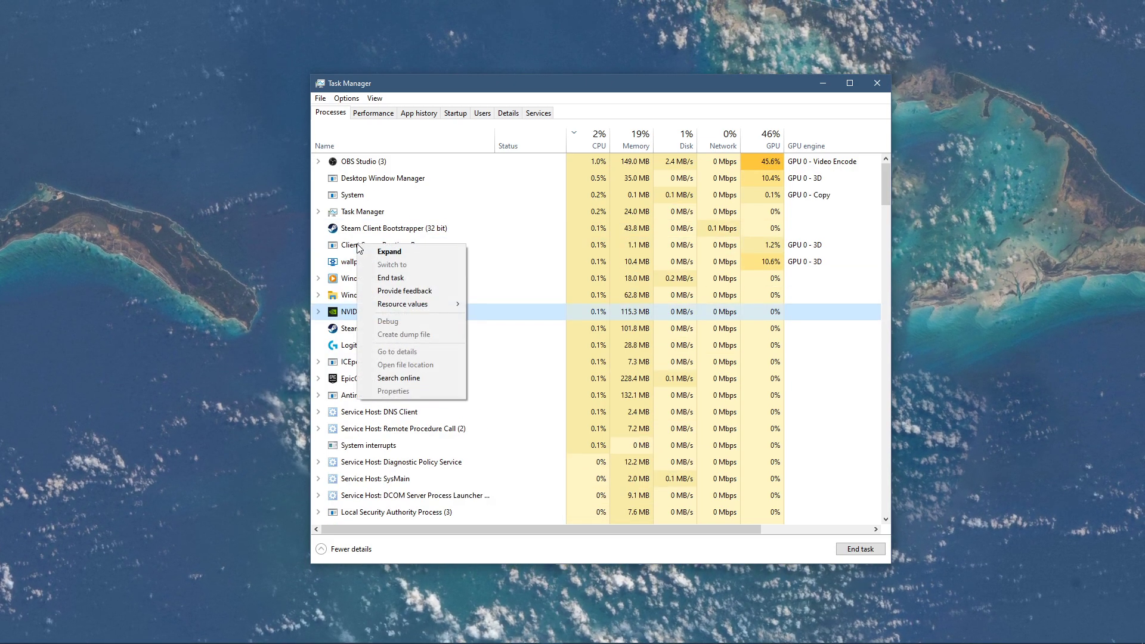
{"action": "right_click", "coordinate": [375, 245]}
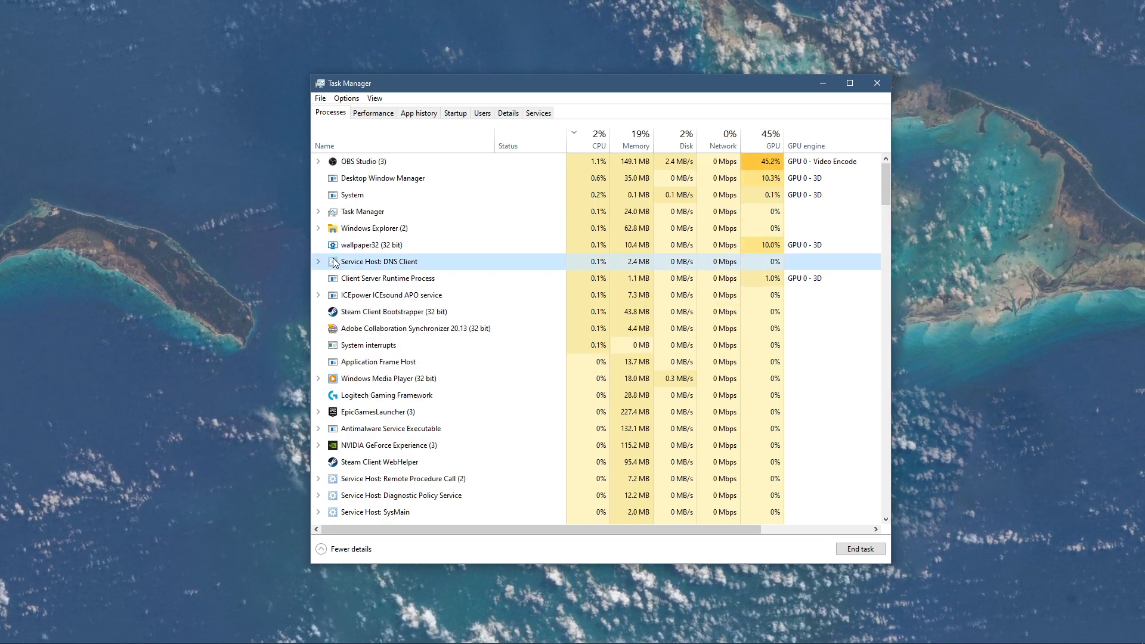
Scroll the process list, noting a Steam Client WebHelper process, without ending any task
{"action": "scroll", "scroll_direction": "down", "scroll_amount": 3}
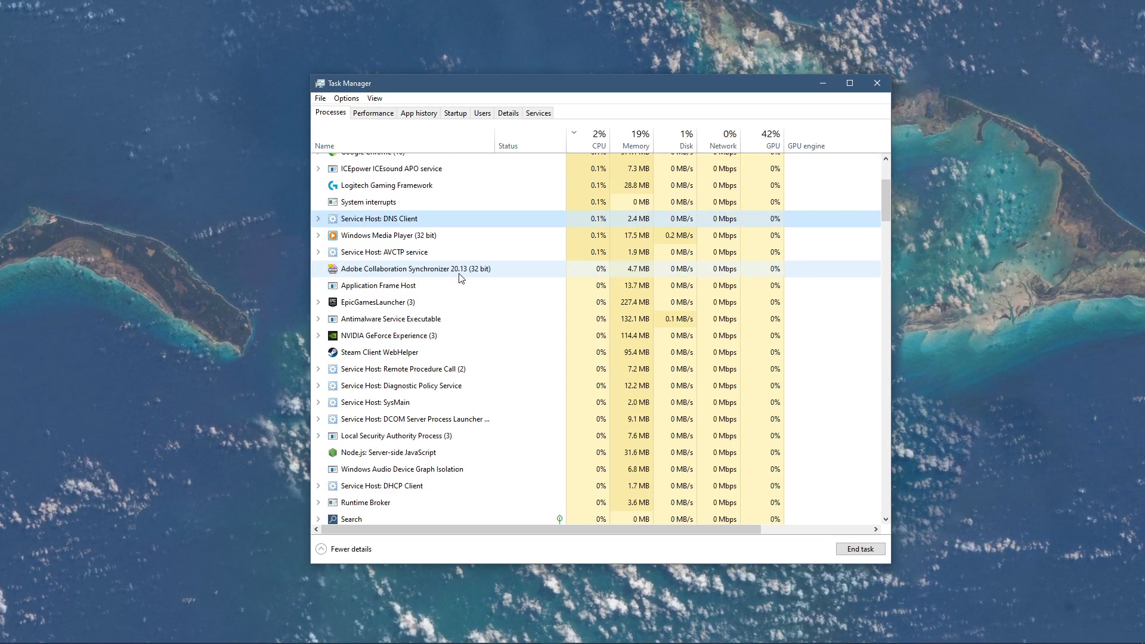
{"action": "scroll", "scroll_direction": "down", "scroll_amount": 3}
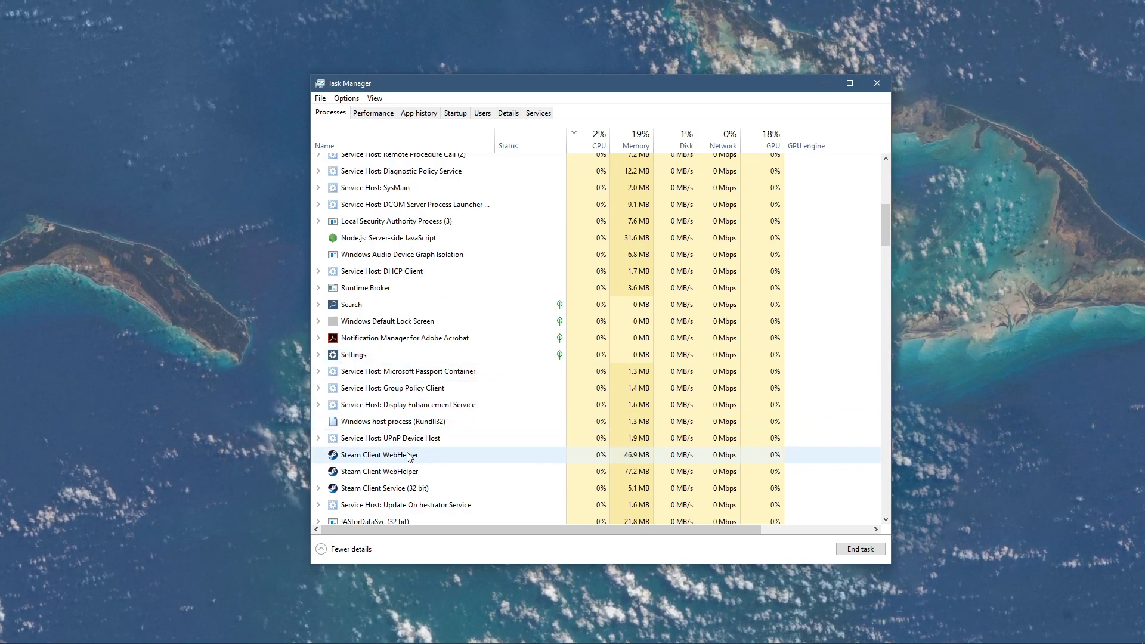
{"action": "left_click", "coordinate": [379, 455]}
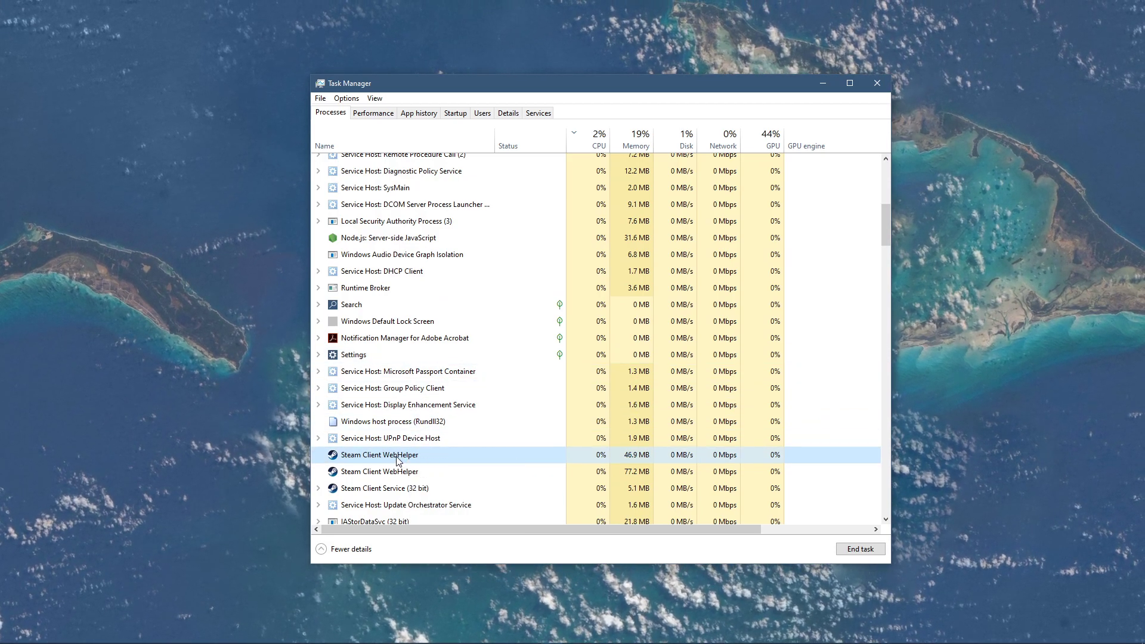
{"action": "scroll", "scroll_direction": "down", "scroll_amount": 3}
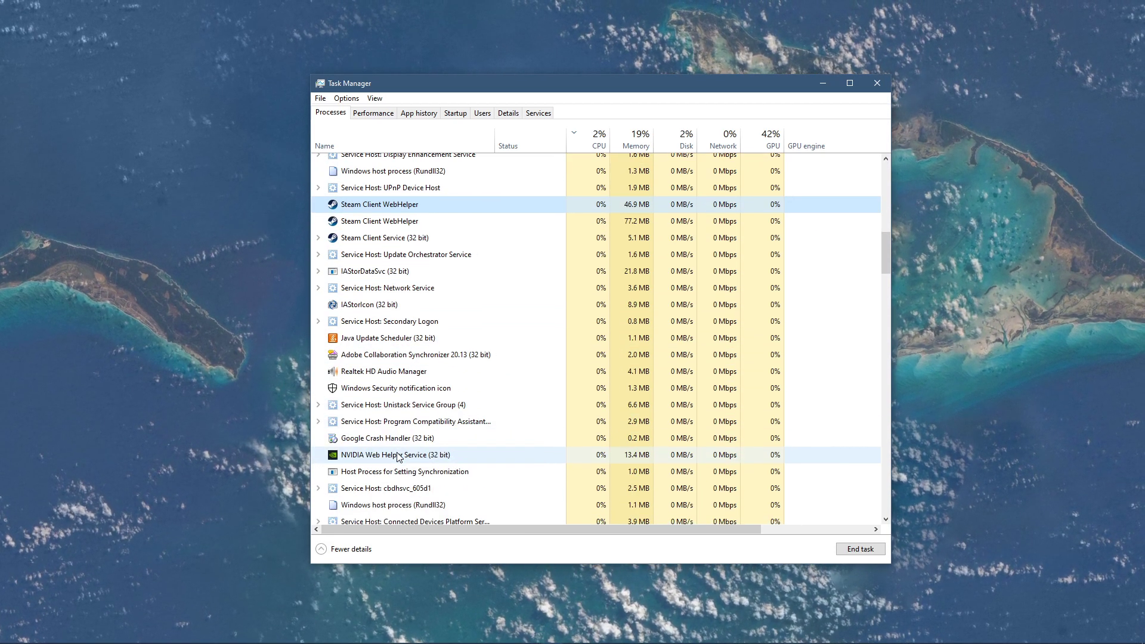
{"action": "scroll", "scroll_direction": "down", "scroll_amount": 3}
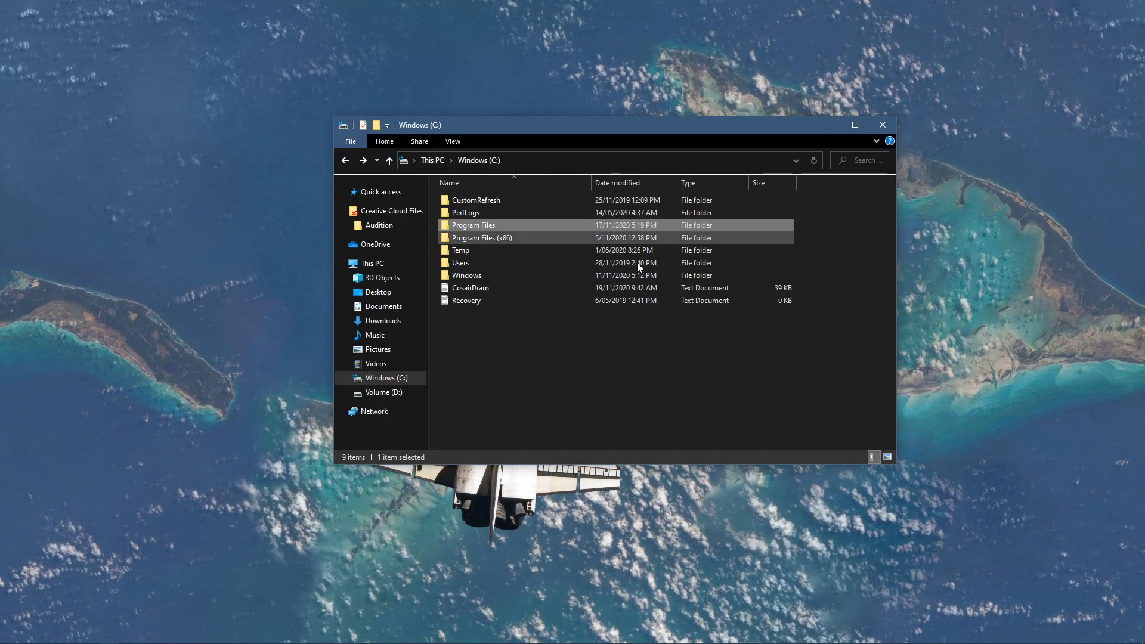
Browse to C:\Program Files\rocketleague\Binaries\Win64 and reach RocketLeague's Compatibility settings
{"action": "double_click", "coordinate": [474, 226]}
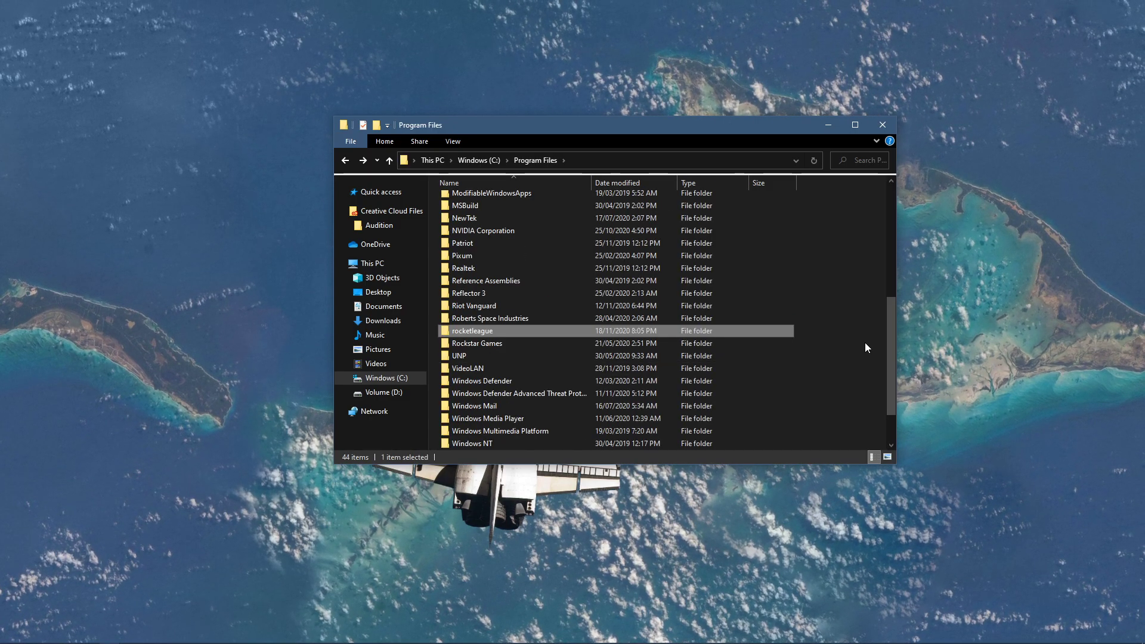
{"action": "double_click", "coordinate": [473, 330]}
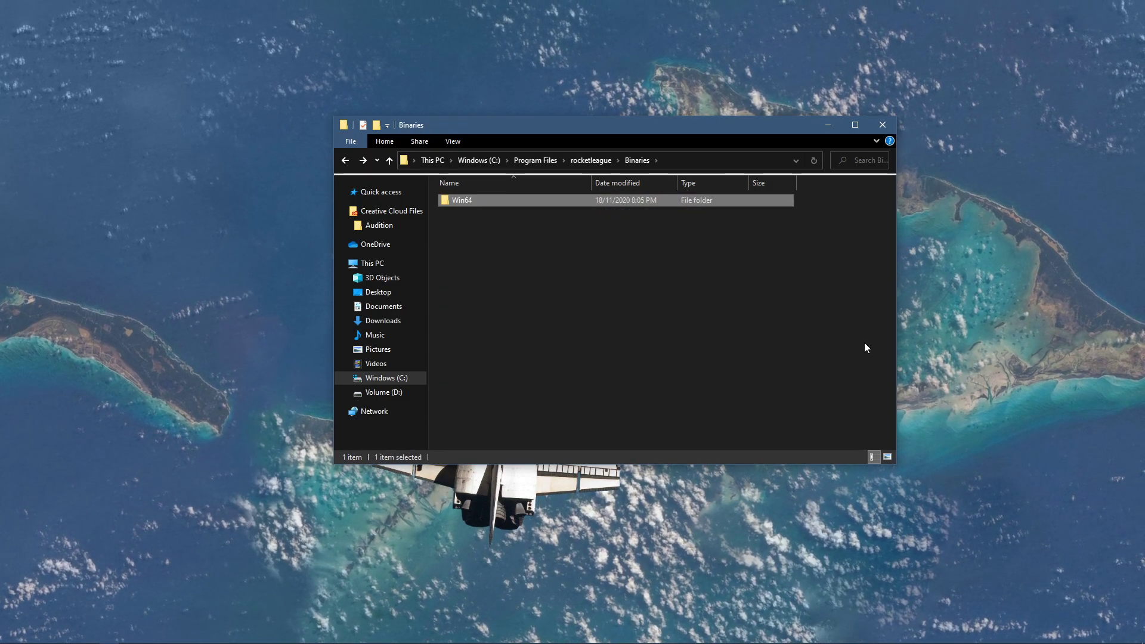
{"action": "double_click", "coordinate": [461, 200]}
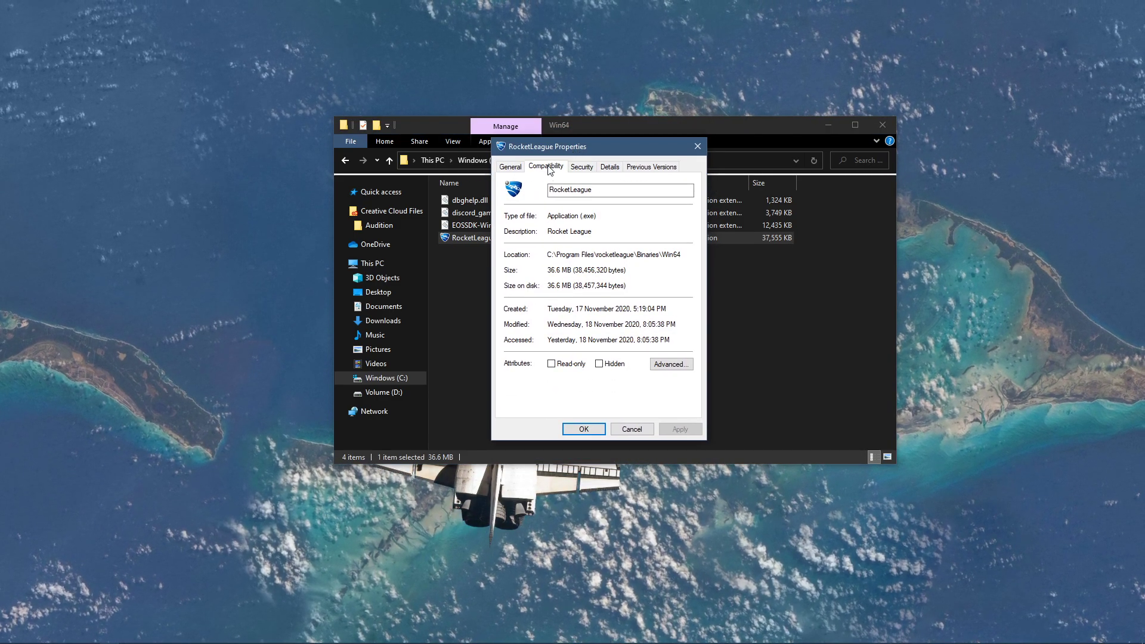
{"action": "left_click", "coordinate": [544, 167]}
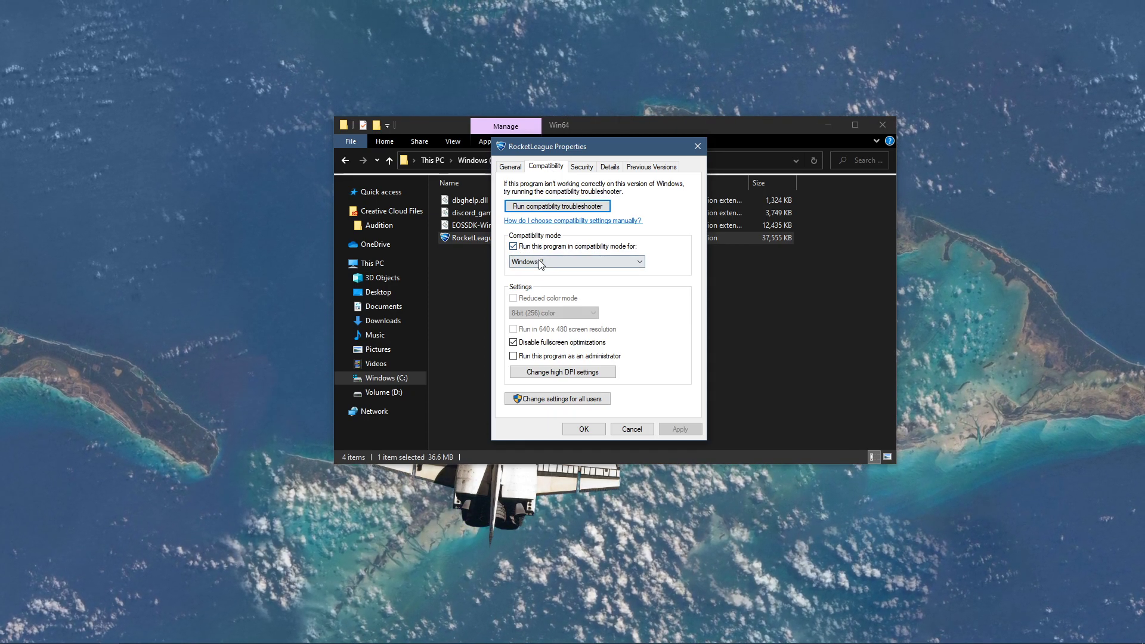
Set RocketLeague to Windows 7 compatibility mode, apply it and close the Win64 folder
{"action": "left_click", "coordinate": [575, 261]}
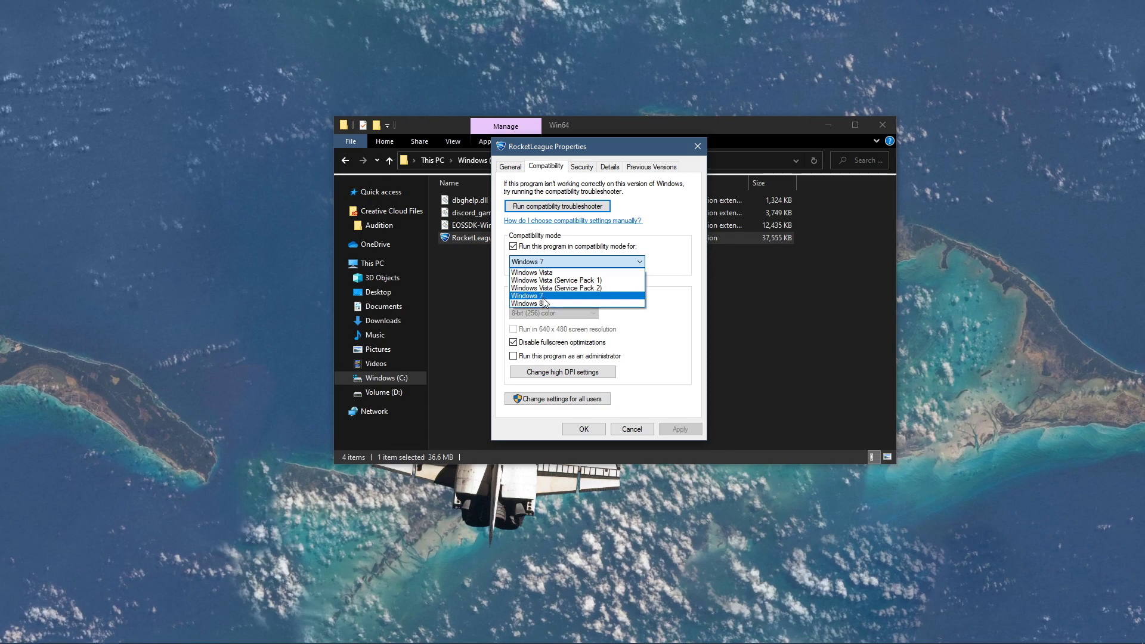
{"action": "left_click", "coordinate": [526, 296]}
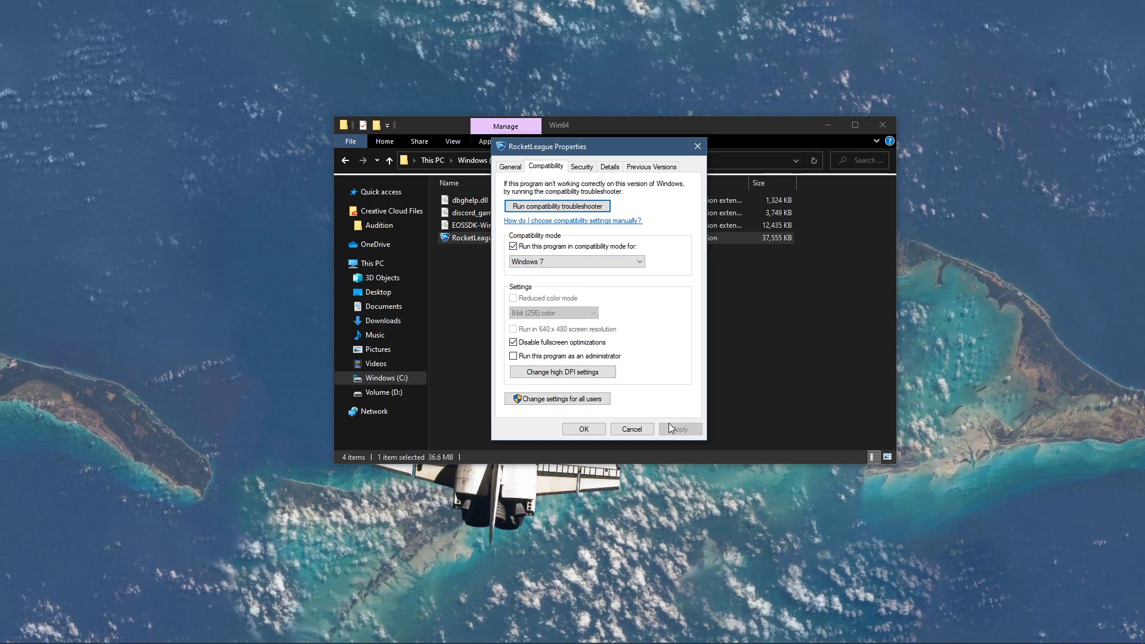
{"action": "left_click", "coordinate": [583, 429]}
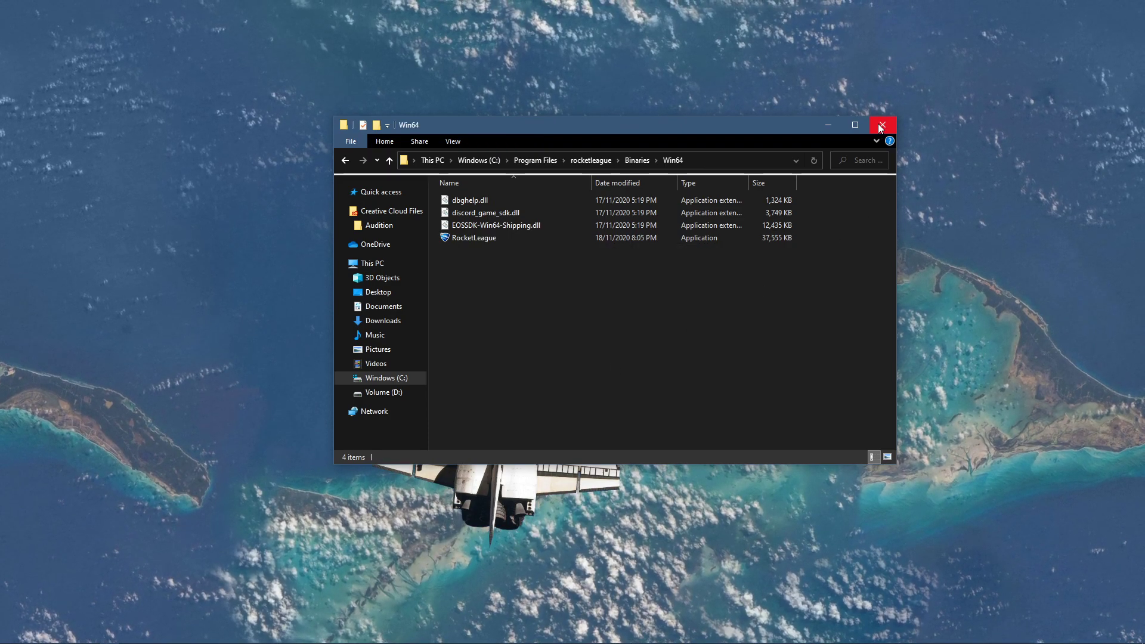
{"action": "left_click", "coordinate": [881, 125]}
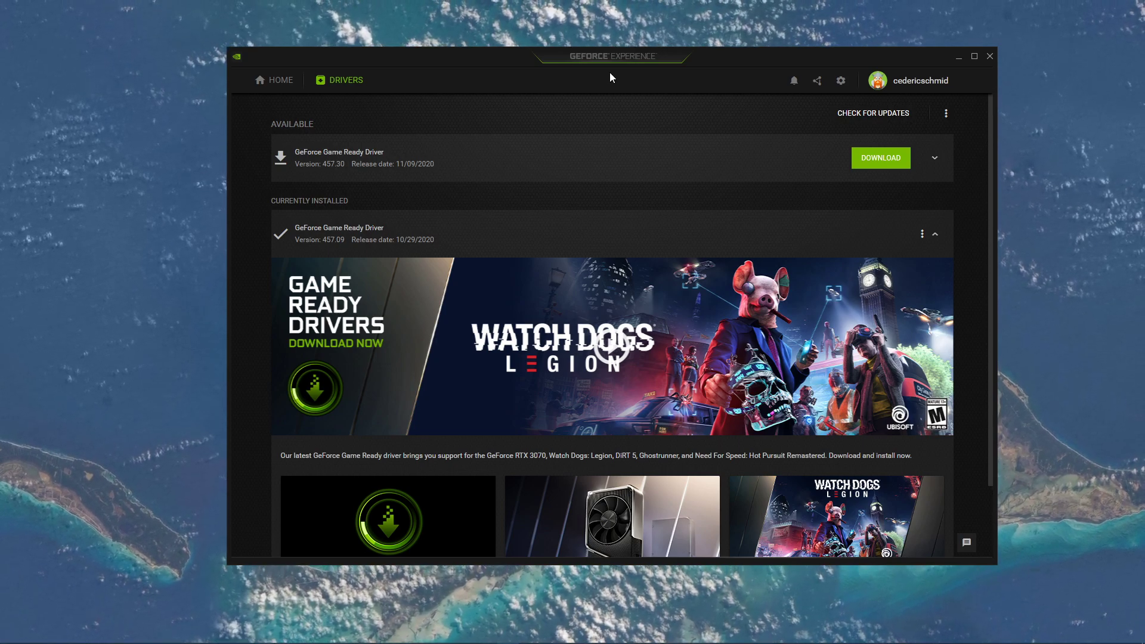
{"action": "mouse_move", "coordinate": [950, 163]}
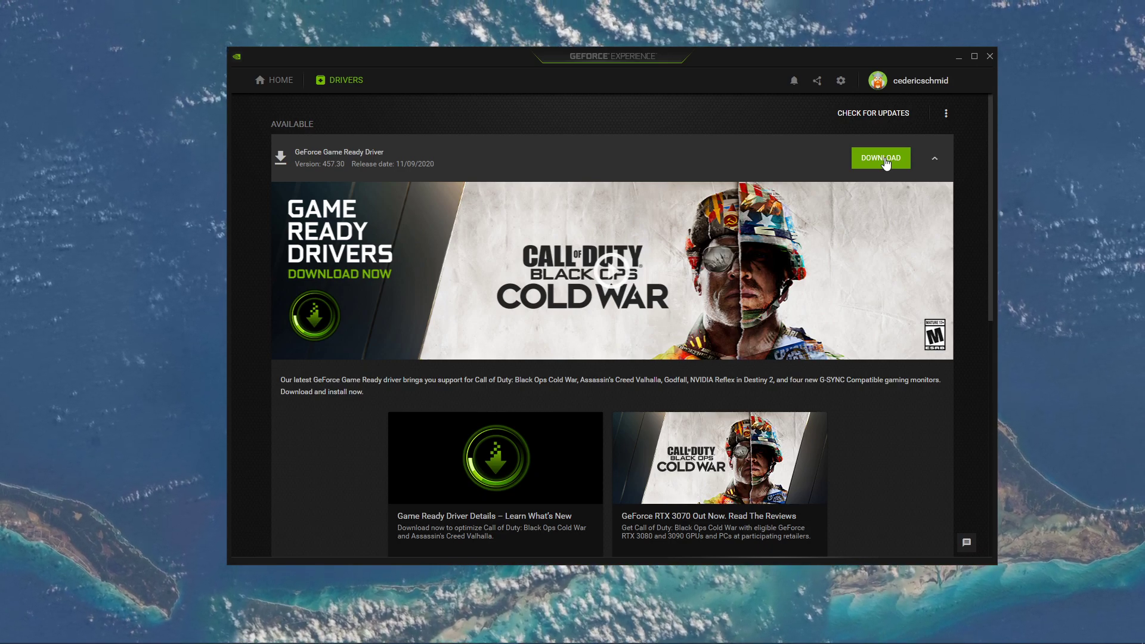
Search 'upd', reach Windows Update and start checking for updates
{"action": "type", "text": "upd"}
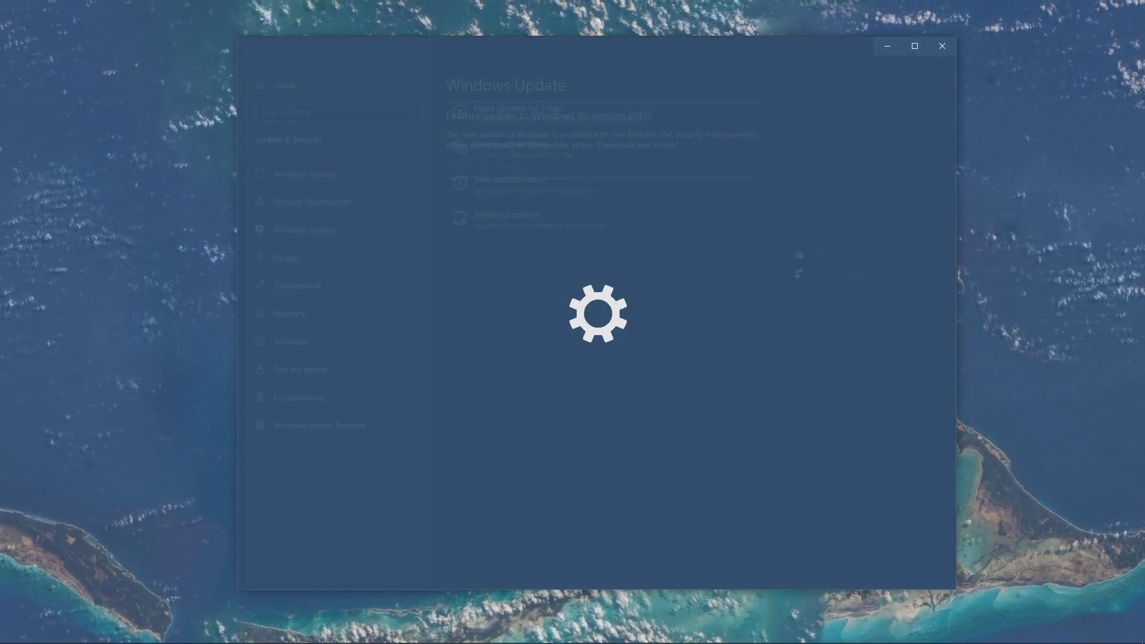
{"action": "left_click", "coordinate": [483, 150]}
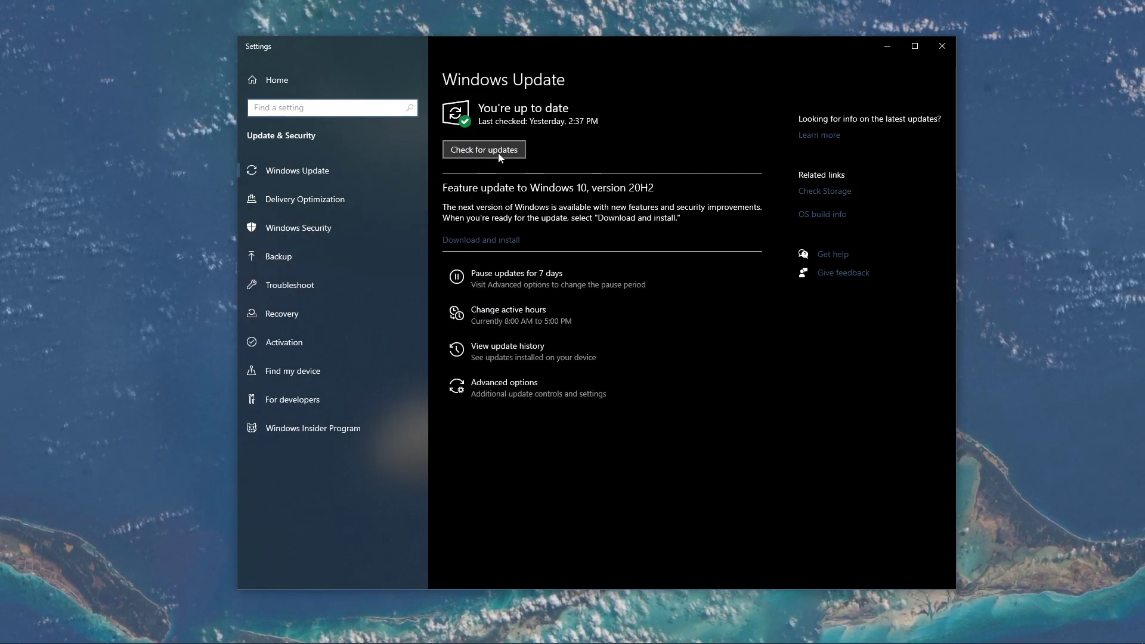
{"action": "left_click", "coordinate": [483, 151]}
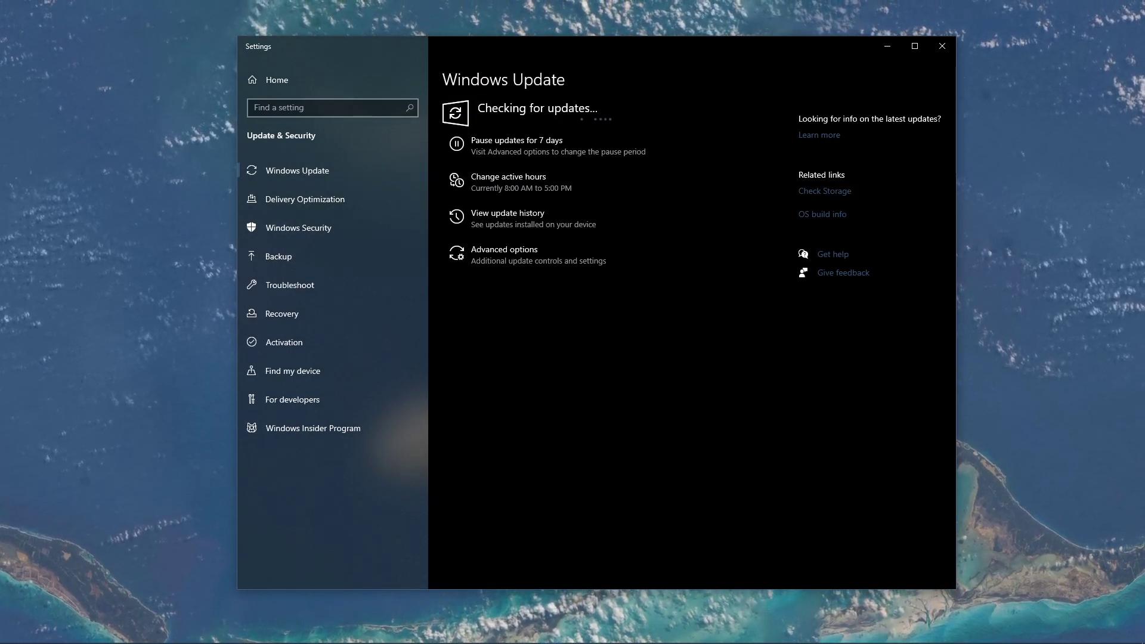